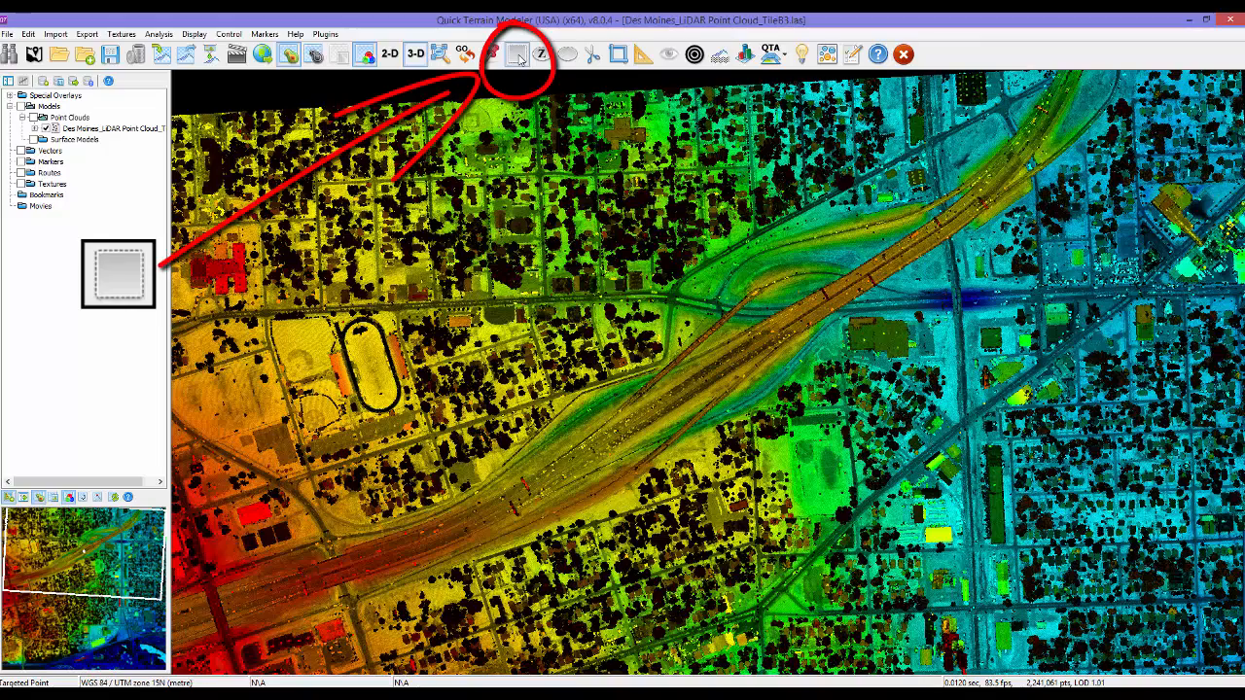
- Start a rectangular selection area over the orange-roofed building block
{"action": "left_click", "coordinate": [516, 54]}
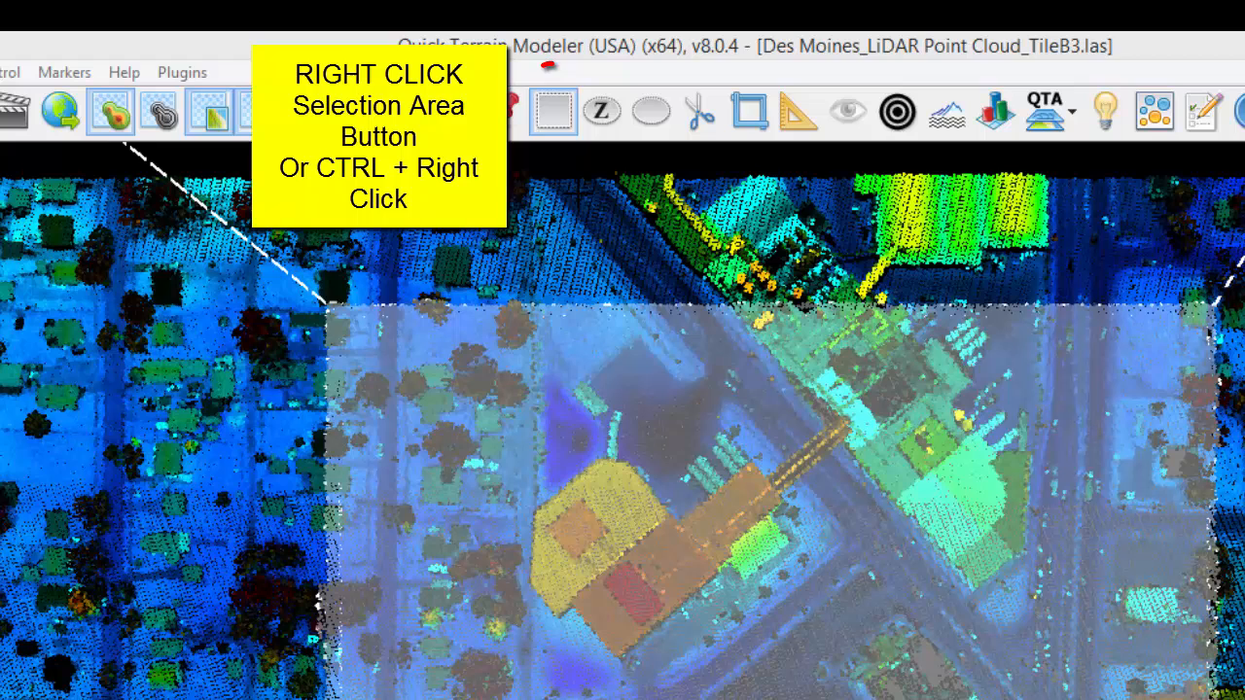
{"action": "right_click", "coordinate": [533, 109]}
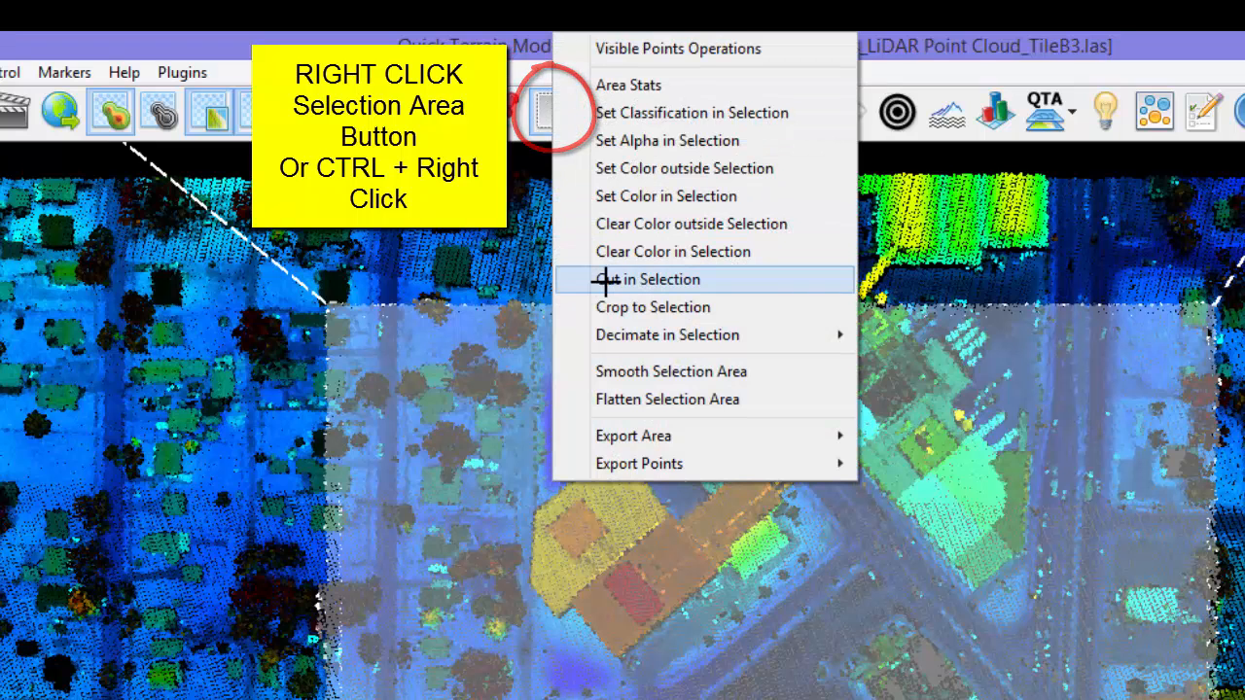
{"action": "mouse_move", "coordinate": [638, 463]}
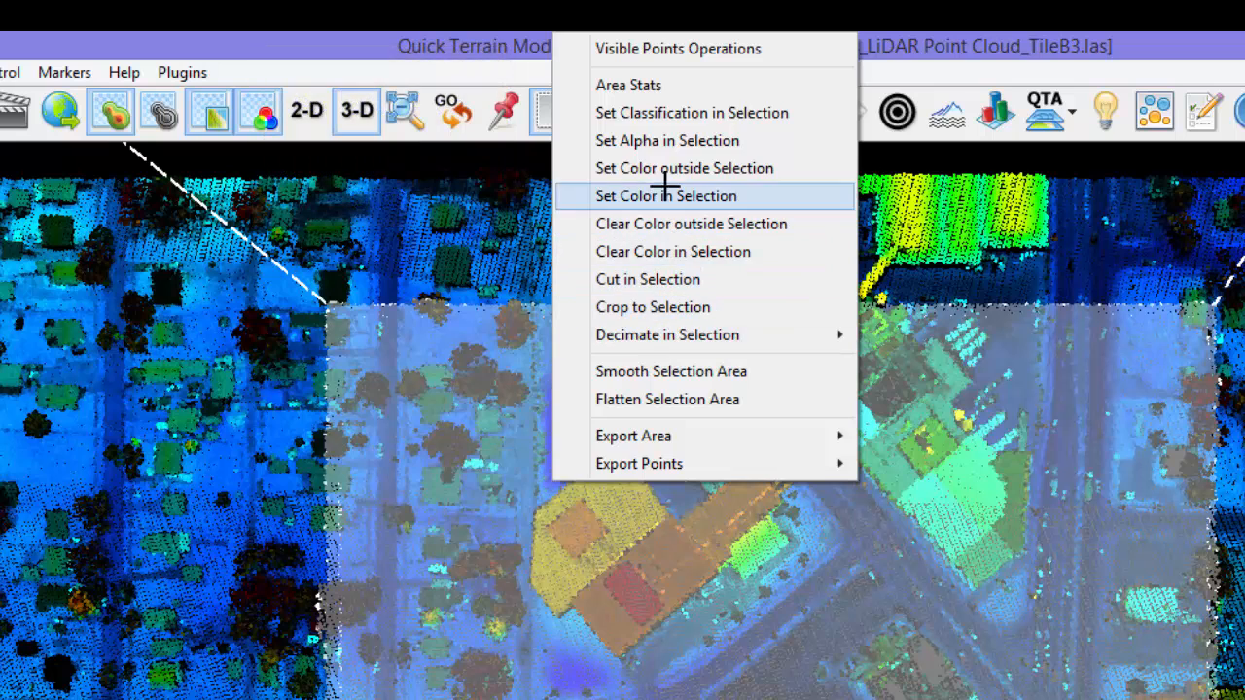
{"action": "mouse_move", "coordinate": [667, 399]}
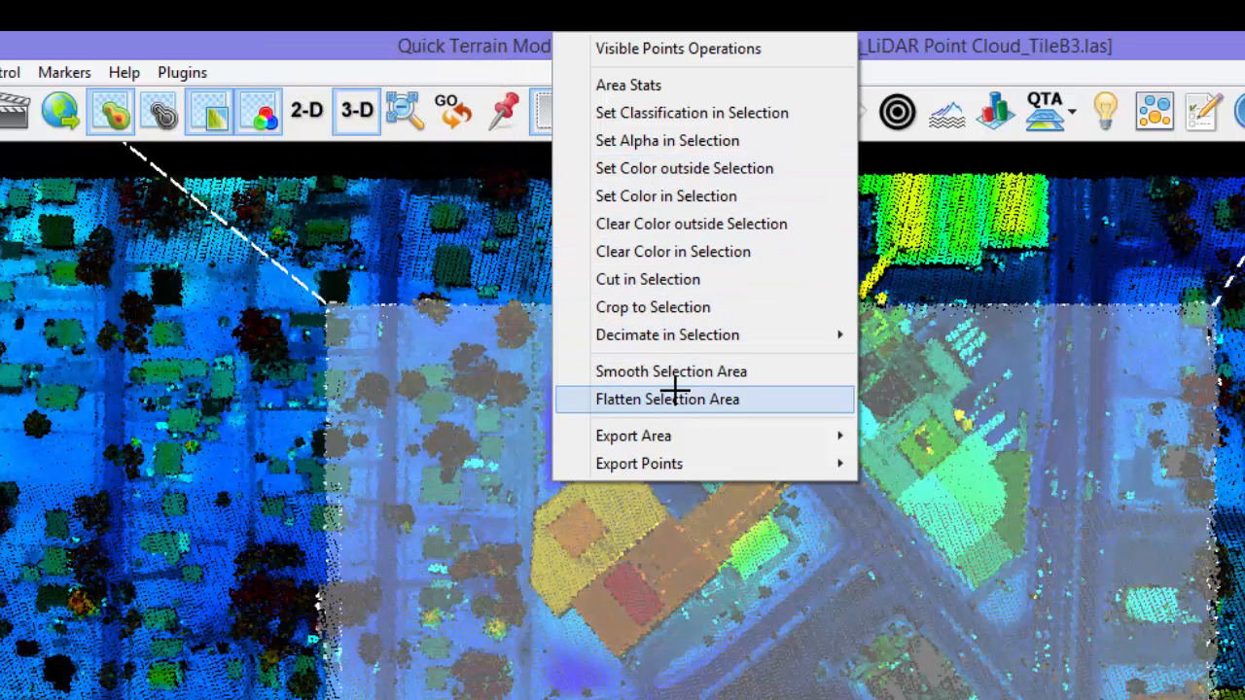
{"action": "mouse_move", "coordinate": [671, 370]}
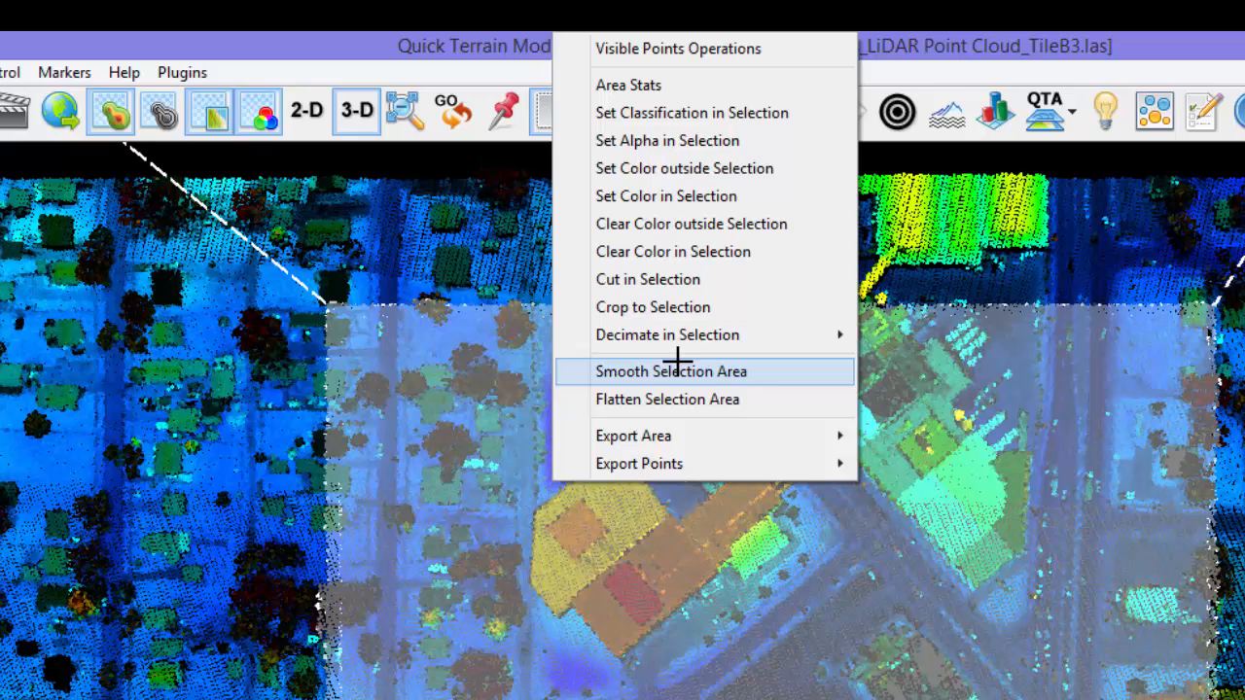
{"action": "mouse_move", "coordinate": [677, 350]}
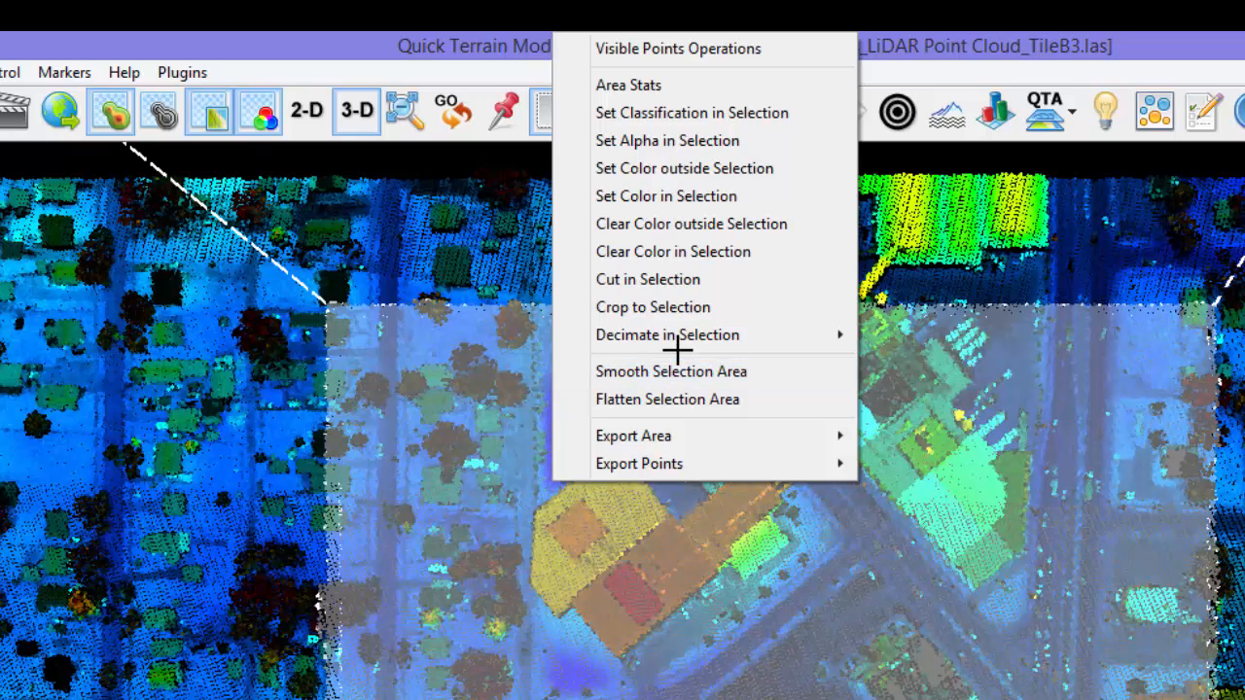
{"action": "mouse_move", "coordinate": [671, 372]}
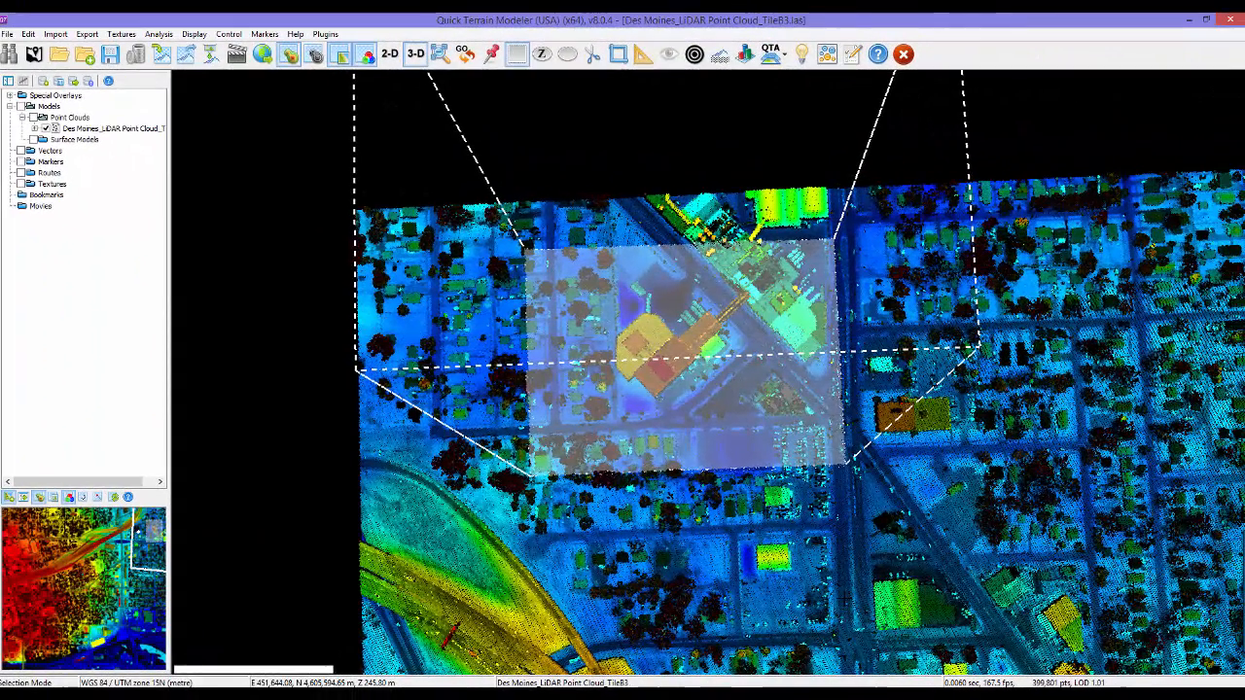
{"action": "mouse_move", "coordinate": [841, 607]}
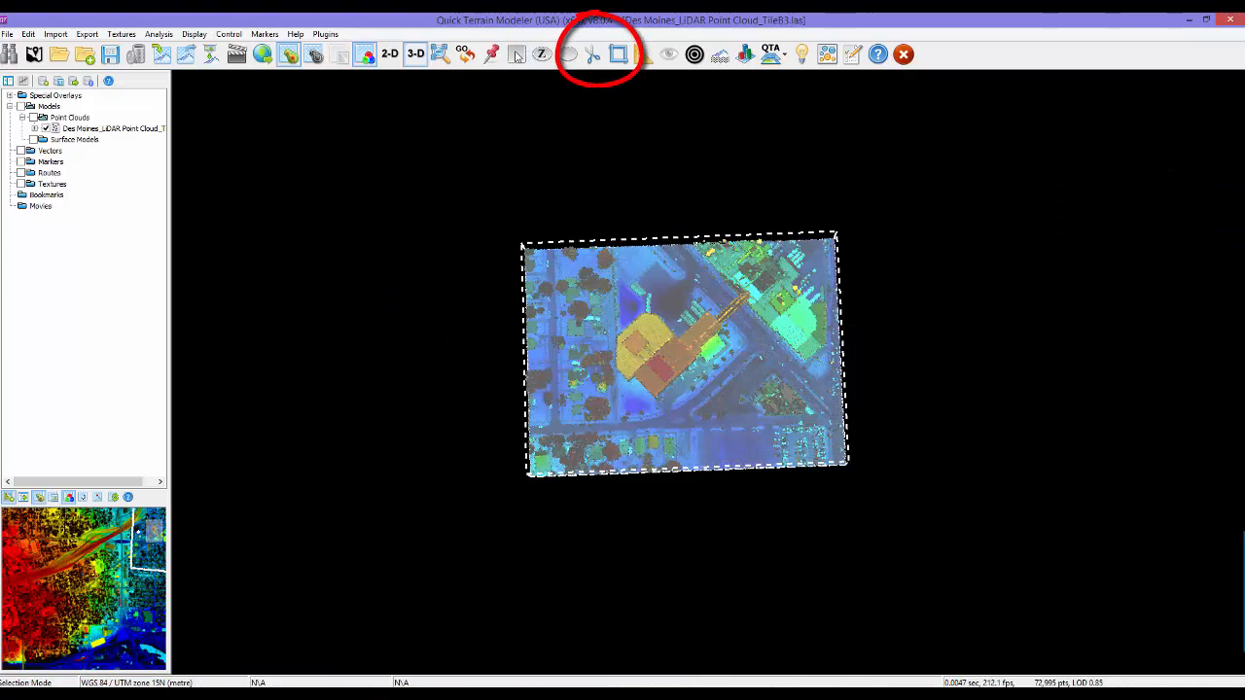
- Crop the point cloud to the selected rectangle, keeping only that block
{"action": "left_click", "coordinate": [619, 55]}
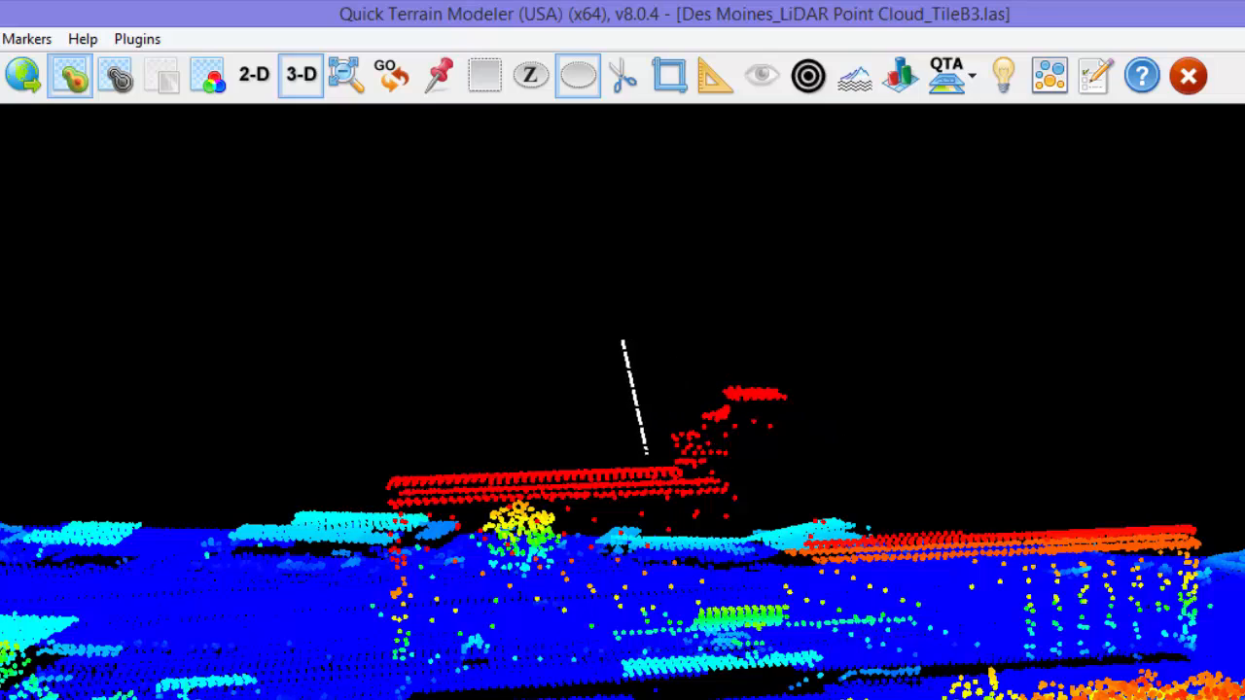
- Query a point in the cropped cloud for its coordinates, elevation and intensity
{"action": "left_click", "coordinate": [578, 74]}
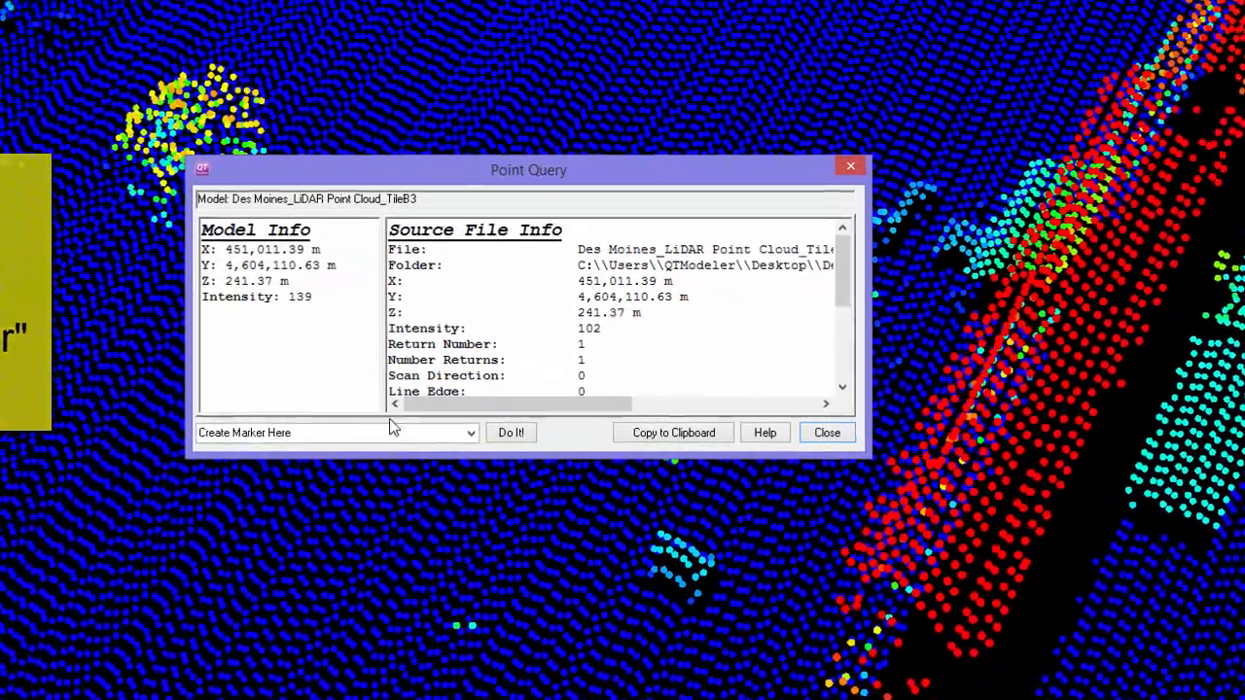
- Choose Set Classification of this Point for the queried point and run it
{"action": "left_click", "coordinate": [469, 432]}
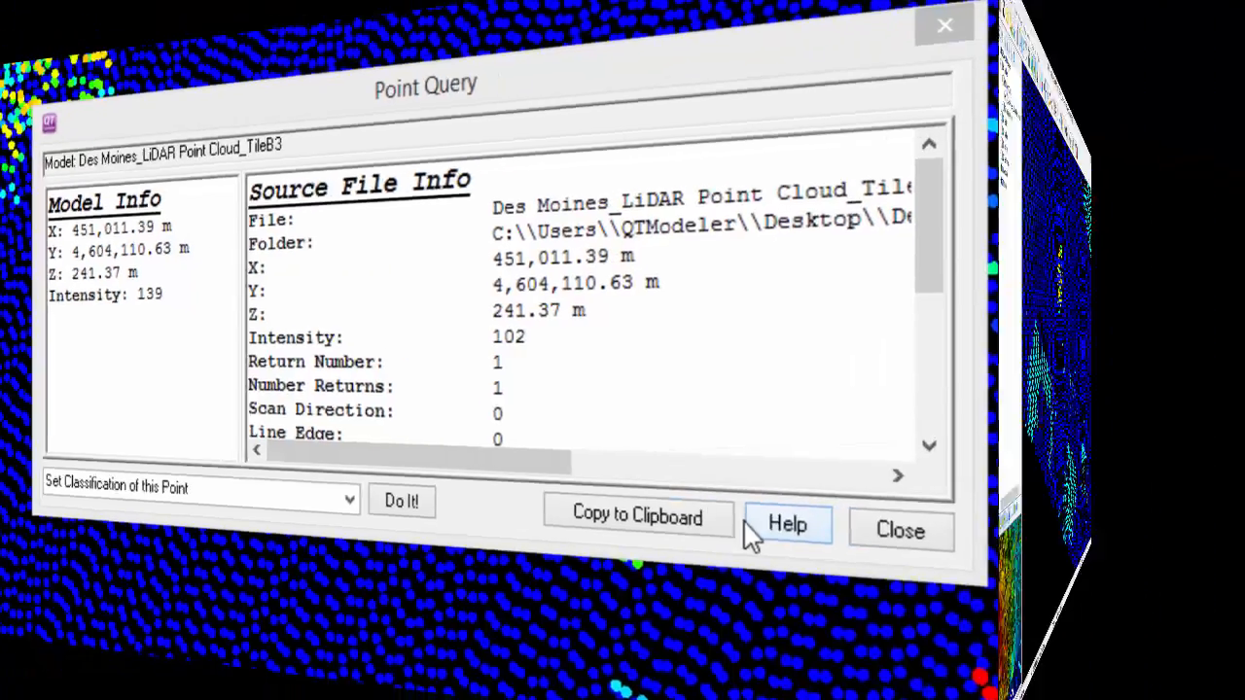
{"action": "left_click", "coordinate": [898, 529]}
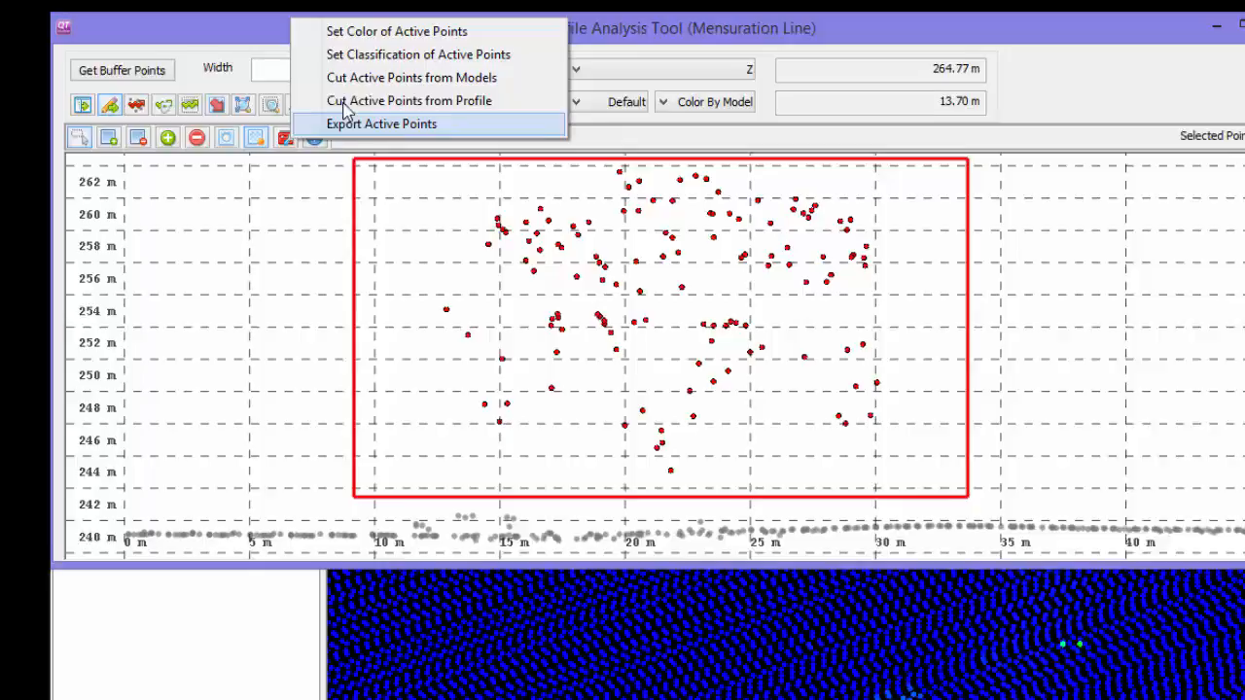
- Cut the boxed tree points above the ground line out of the model
{"action": "left_click", "coordinate": [381, 125]}
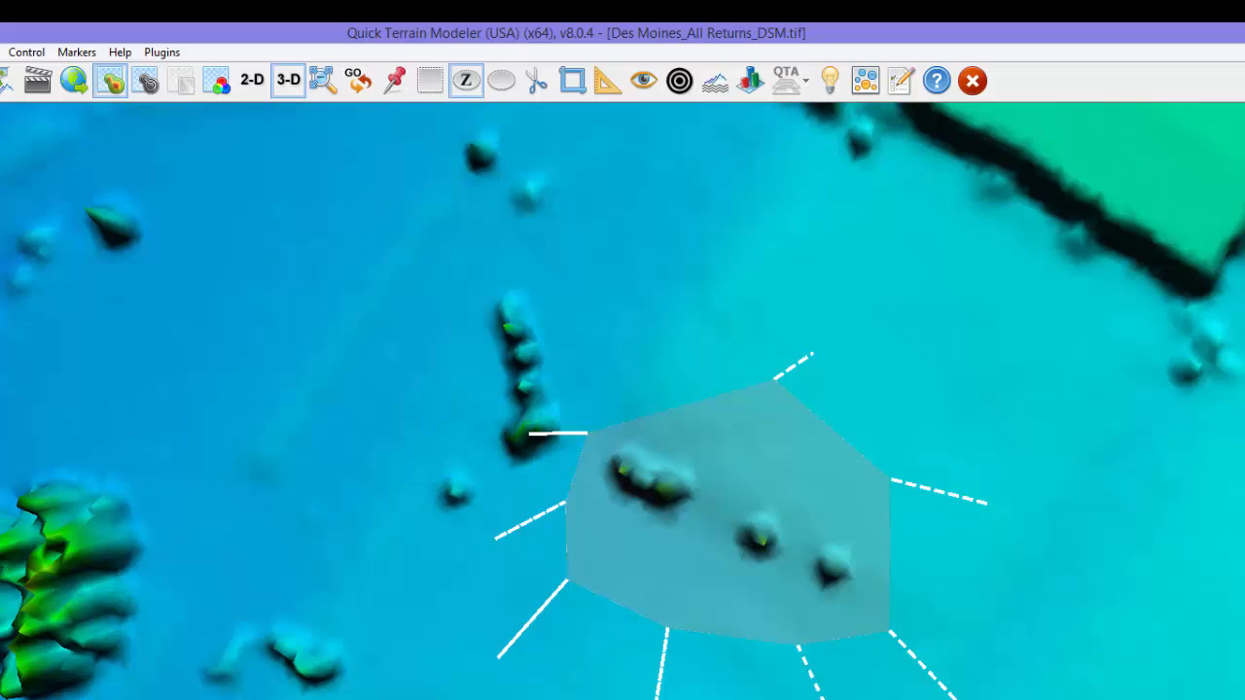
- Smooth the terrain inside the polygon selection on the Des Moines DSM
{"action": "left_click", "coordinate": [465, 82]}
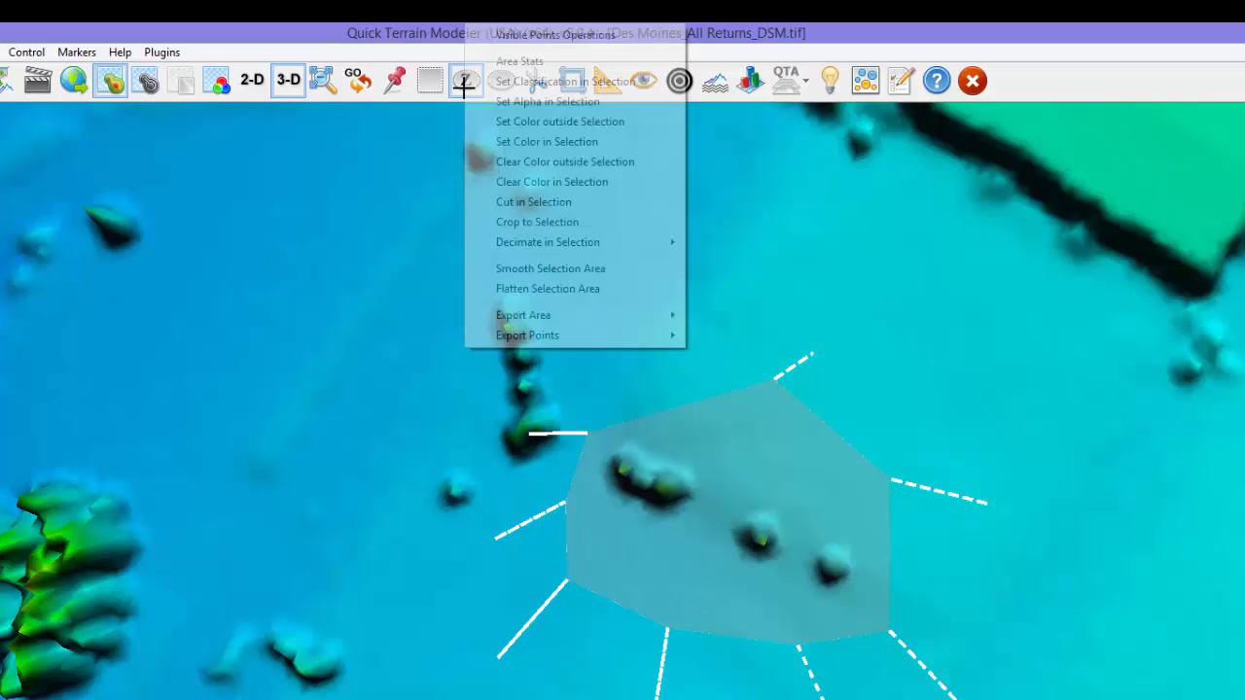
{"action": "mouse_move", "coordinate": [550, 268]}
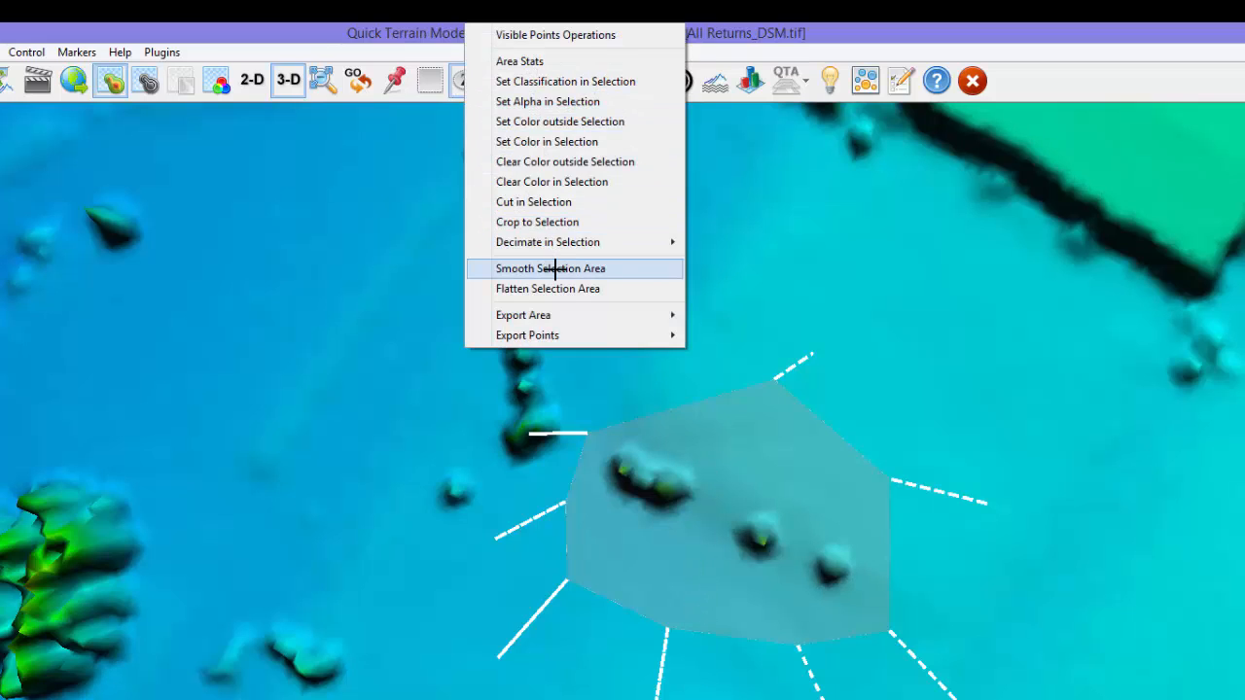
{"action": "left_click", "coordinate": [550, 268]}
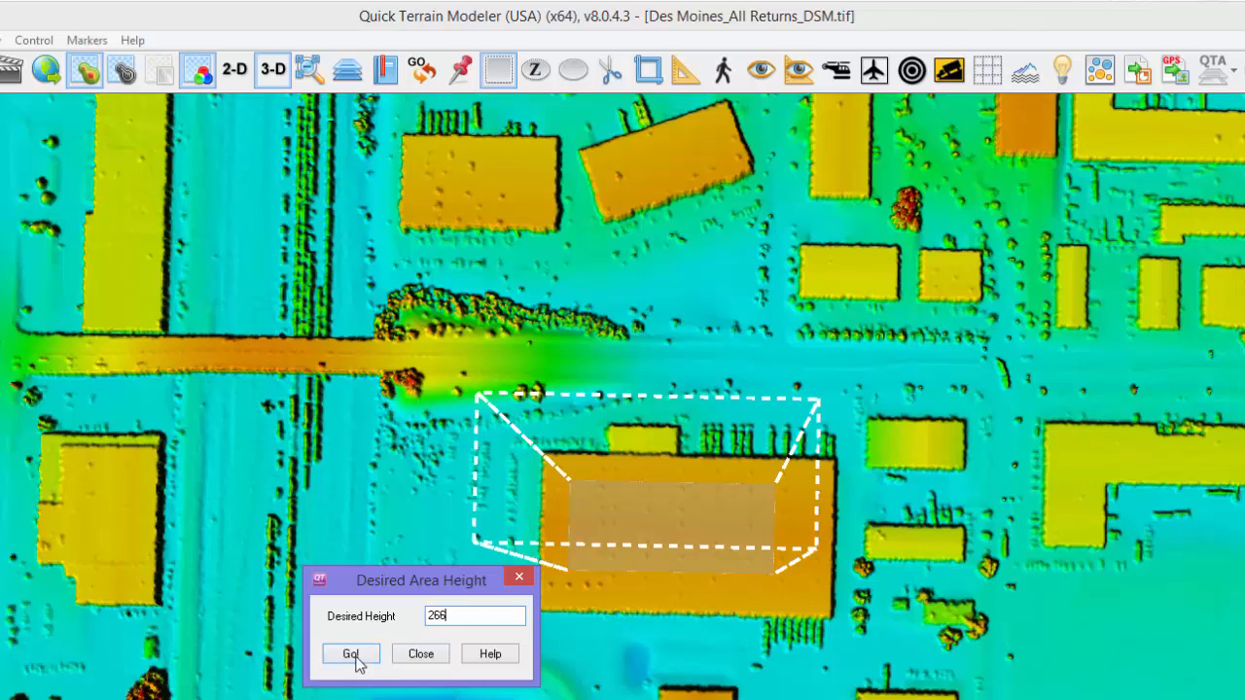
- Flatten the rooftop selection to height 269 and view the red slab in 3D
{"action": "left_click", "coordinate": [350, 654]}
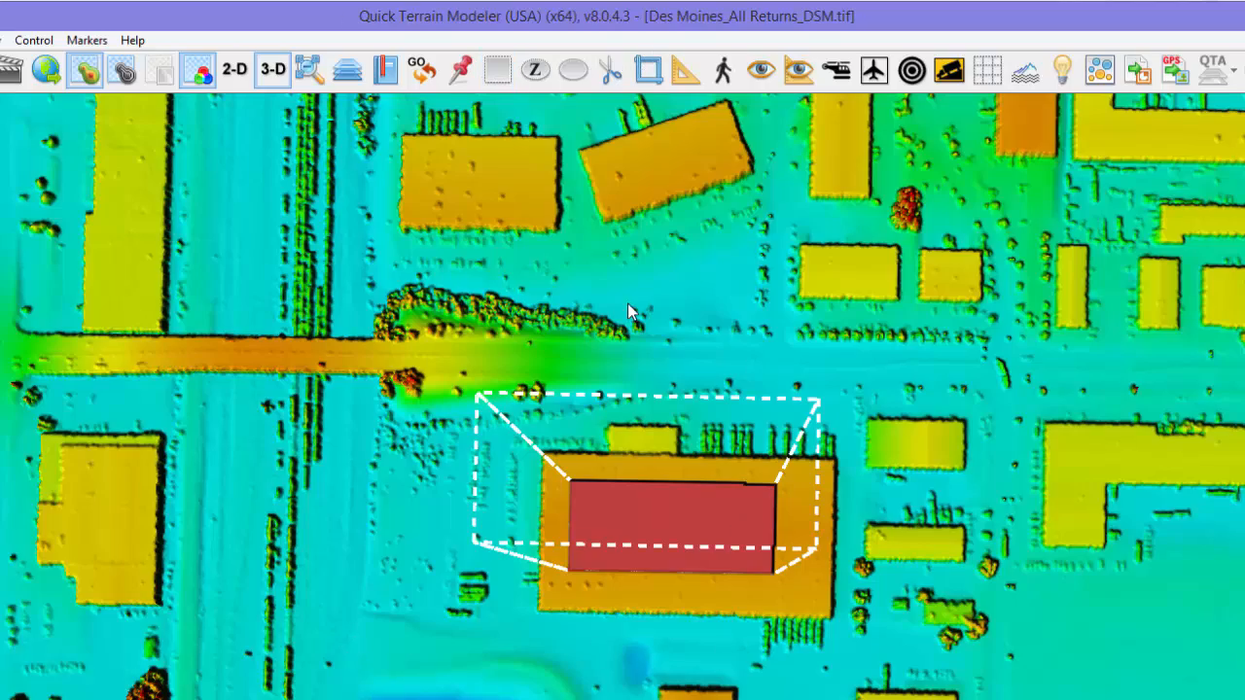
{"action": "left_click", "coordinate": [272, 70]}
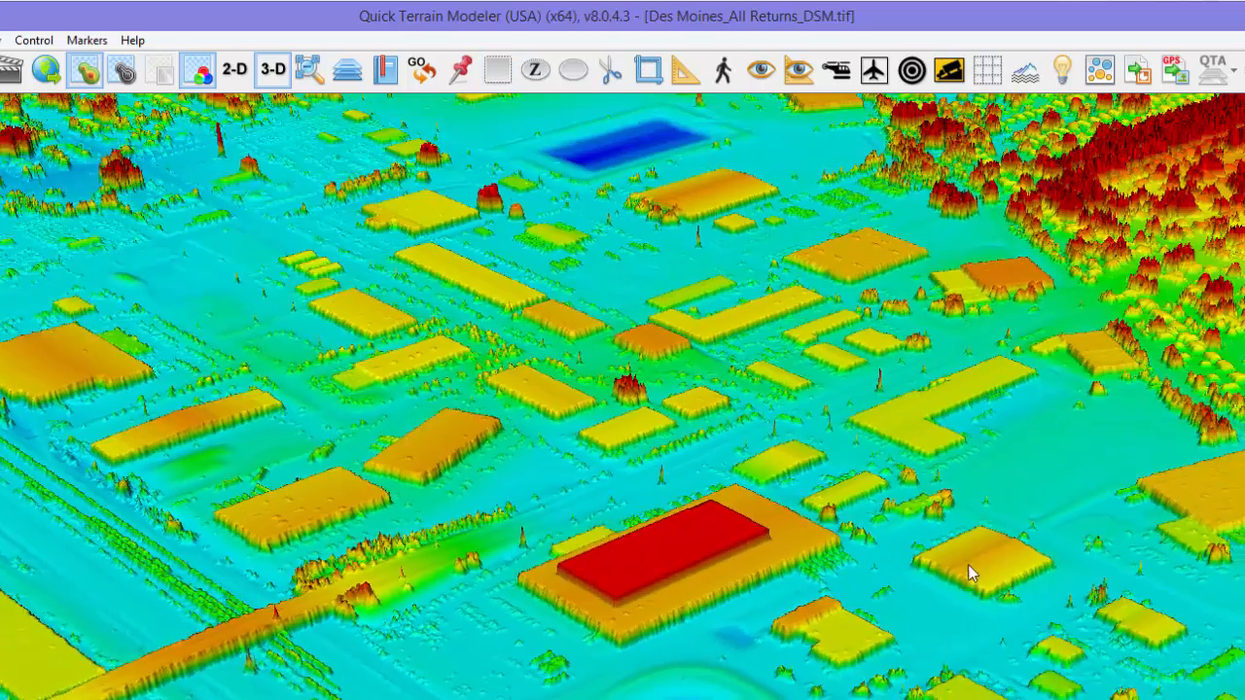